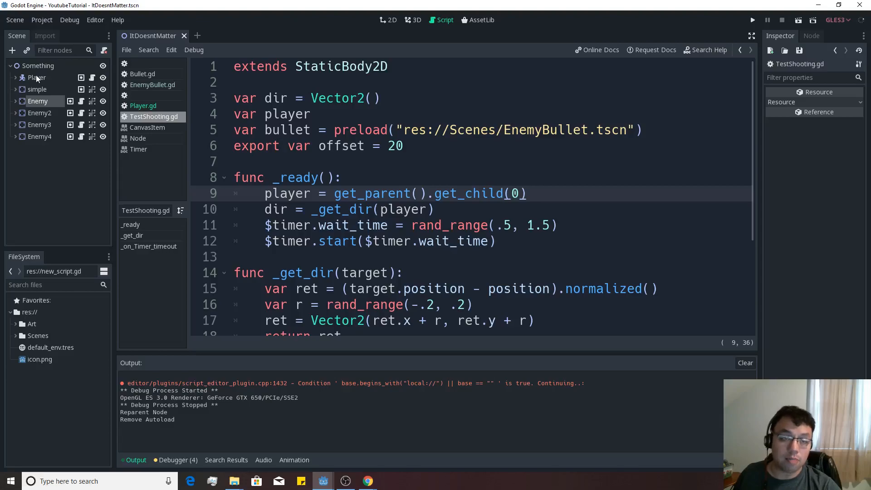
{"action": "mouse_move", "coordinate": [37, 77]}
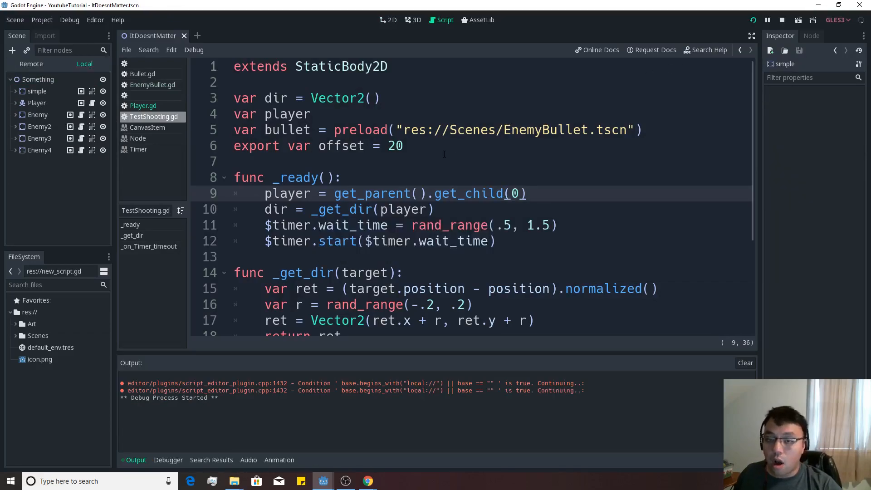
Stop the running game after the test run with simple reordered above Player
{"action": "left_click", "coordinate": [753, 20]}
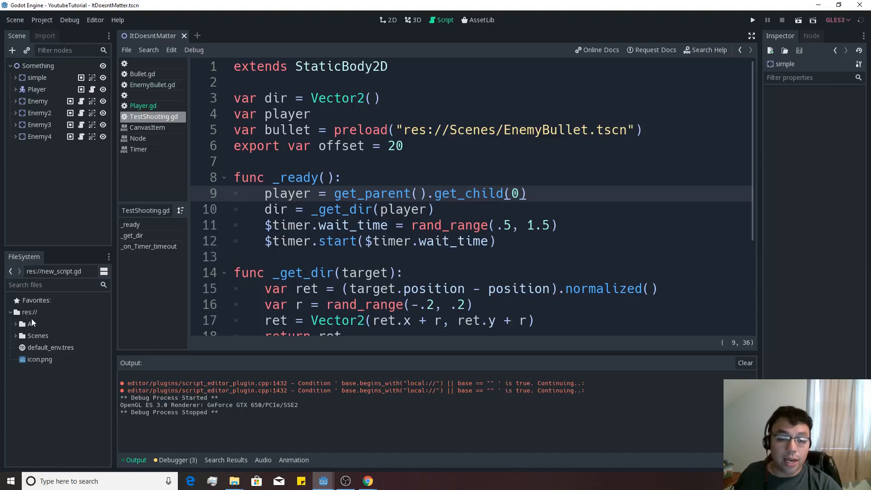
Create res://global.gd in the project root and declare 'var player' in it
{"action": "right_click", "coordinate": [27, 311]}
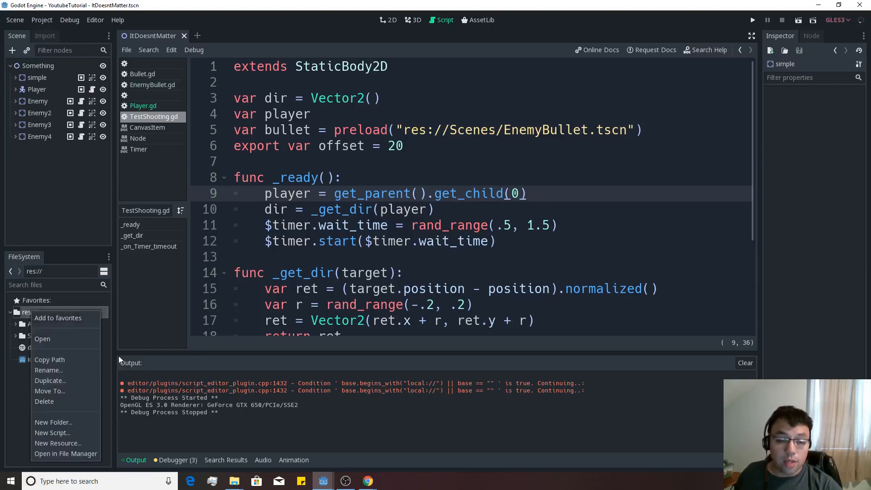
{"action": "mouse_move", "coordinate": [53, 432]}
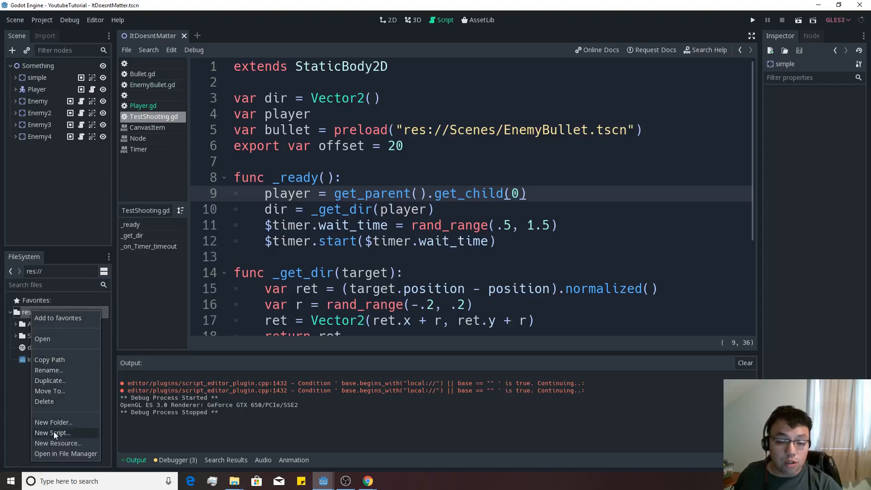
{"action": "left_click", "coordinate": [51, 432]}
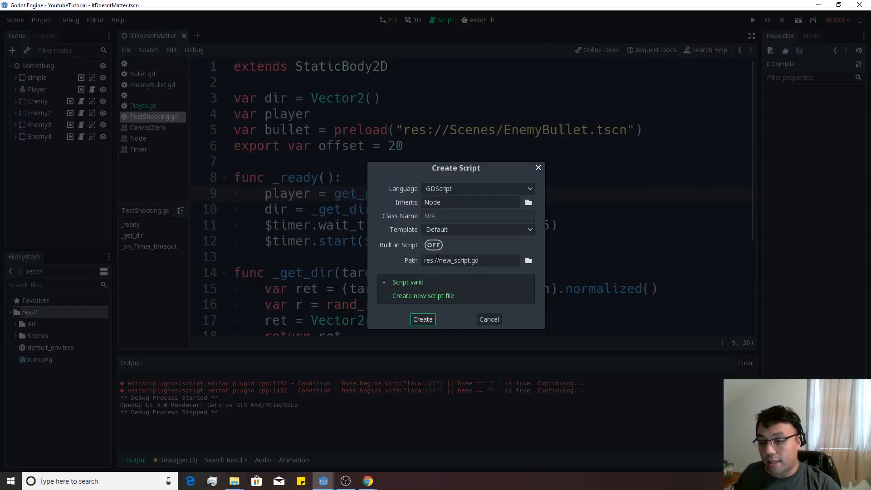
{"action": "left_click", "coordinate": [471, 261]}
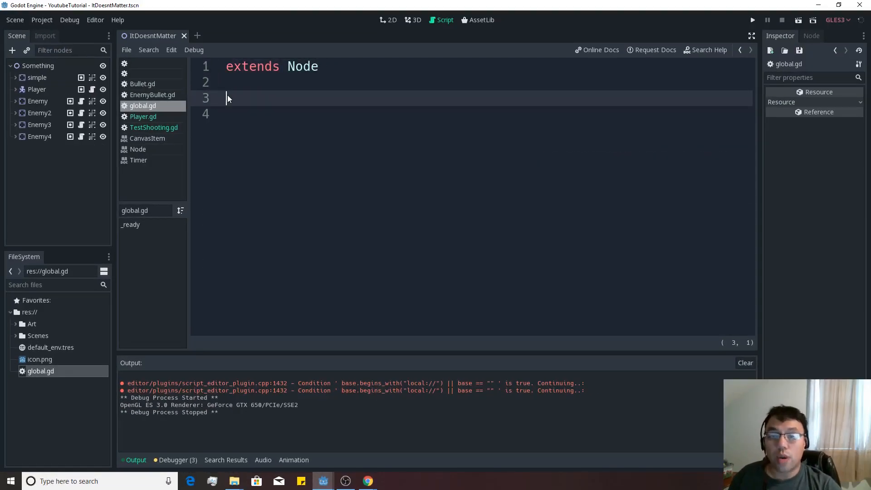
{"action": "type", "text": "var playe"}
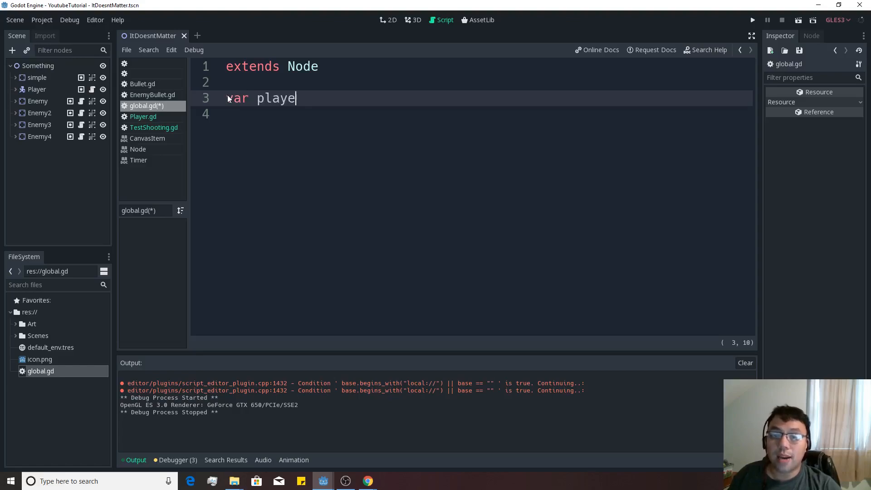
{"action": "type", "text": "r"}
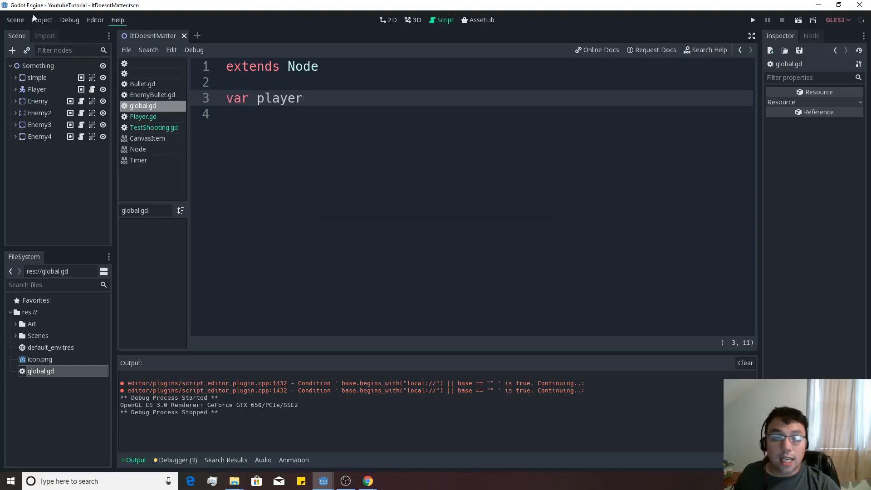
In Project Settings AutoLoad, add global.gd as an enabled singleton named global
{"action": "left_click", "coordinate": [42, 19]}
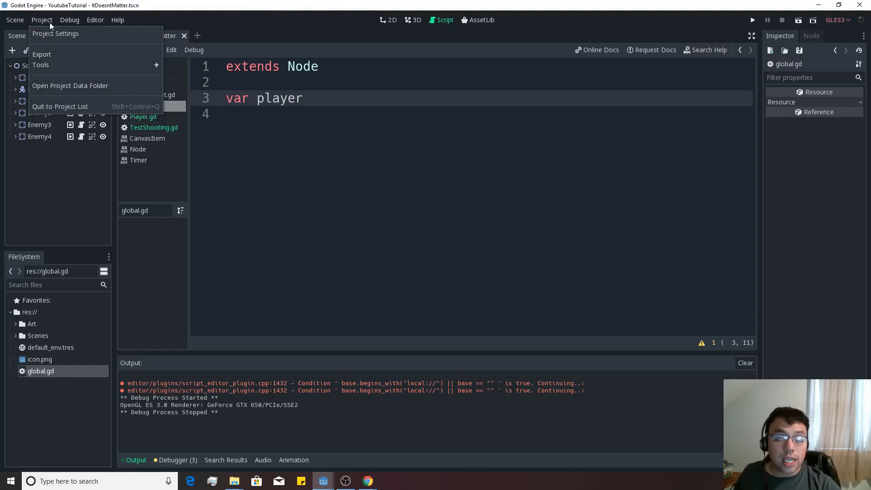
{"action": "left_click", "coordinate": [55, 34]}
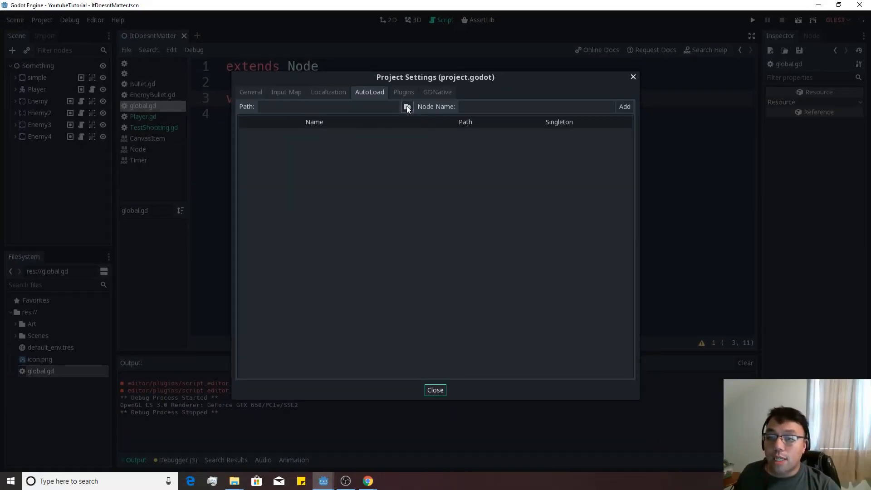
{"action": "left_click", "coordinate": [406, 106]}
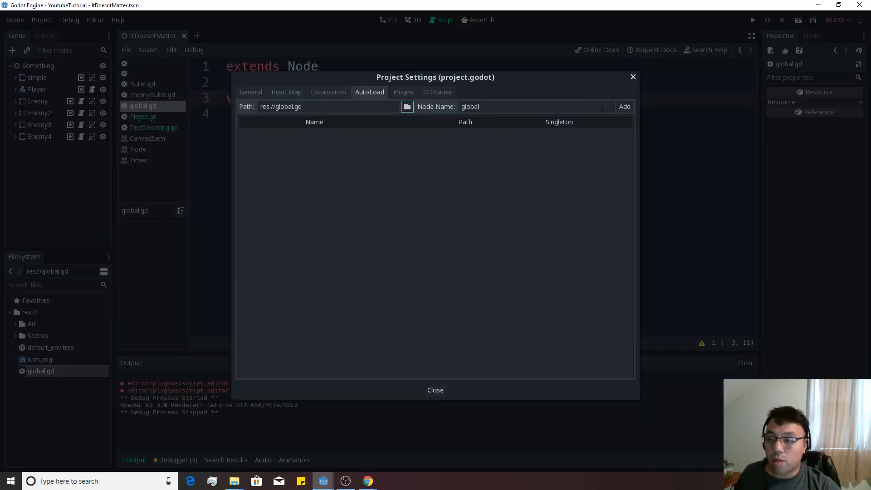
{"action": "left_click", "coordinate": [624, 106]}
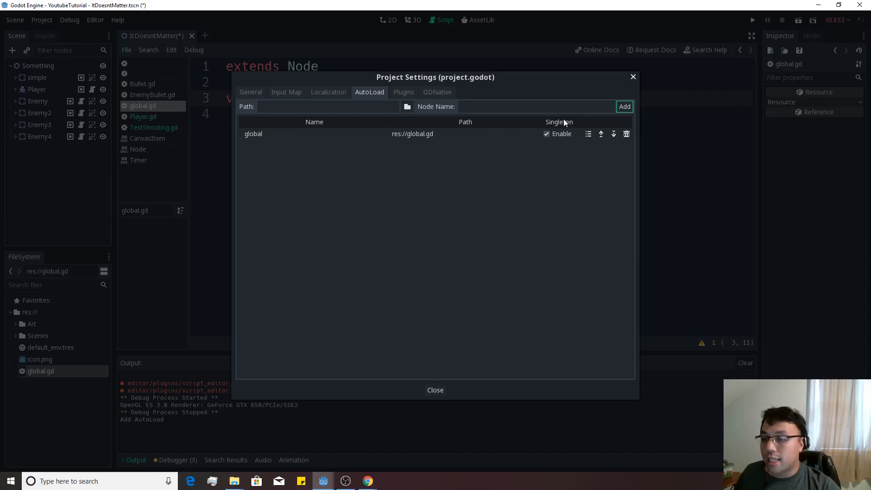
{"action": "left_click", "coordinate": [434, 389]}
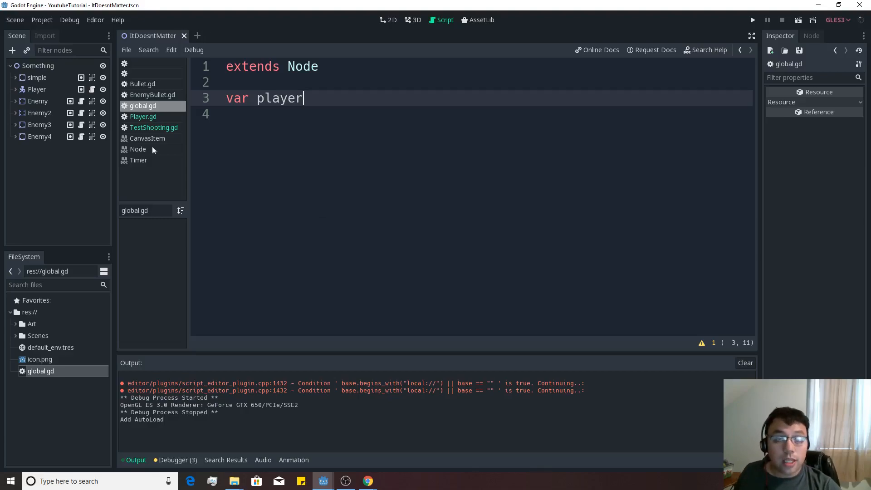
In Player.gd add func _ready(): global.player = self, then return to the main scene
{"action": "left_click", "coordinate": [143, 117]}
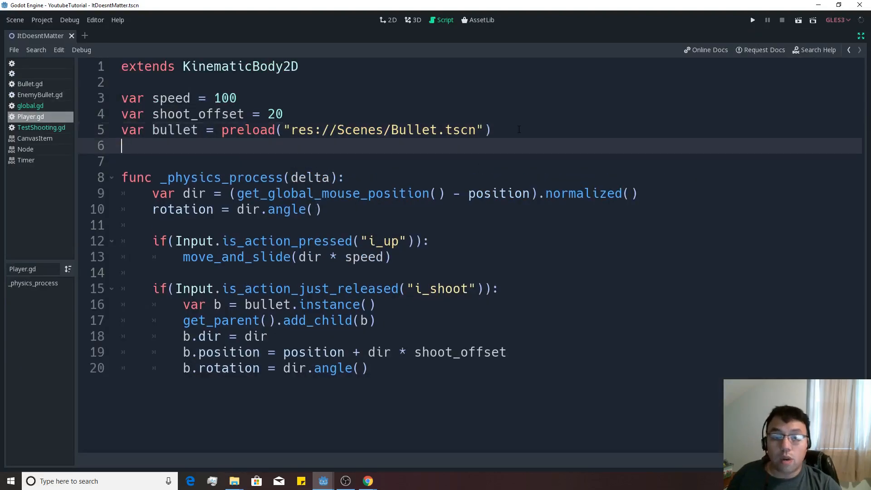
{"action": "type", "text": "func"}
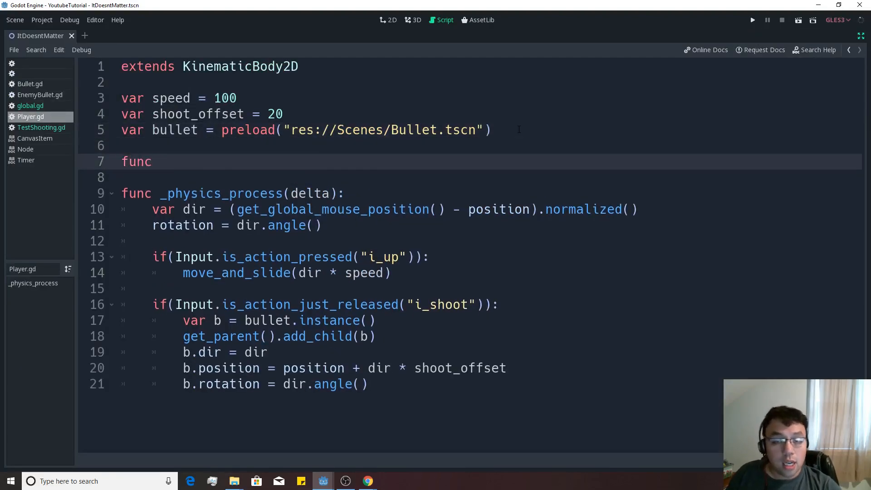
{"action": "type", "text": "_ready():"}
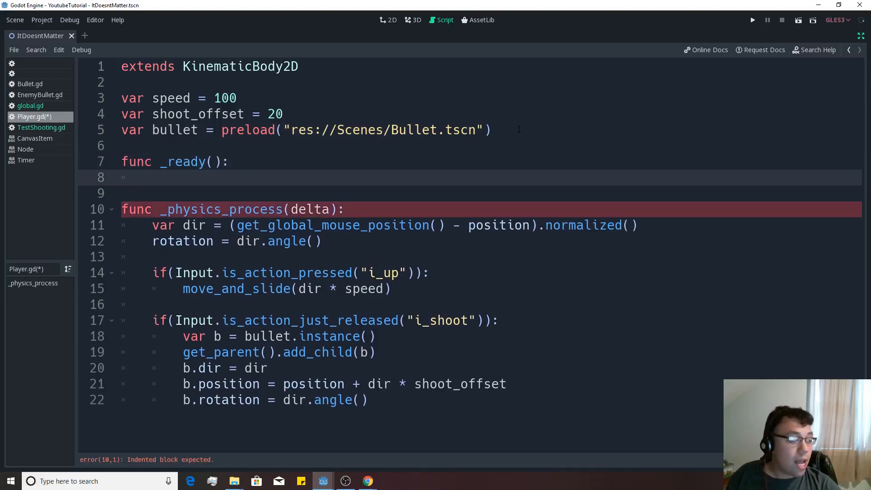
{"action": "type", "text": "globa"}
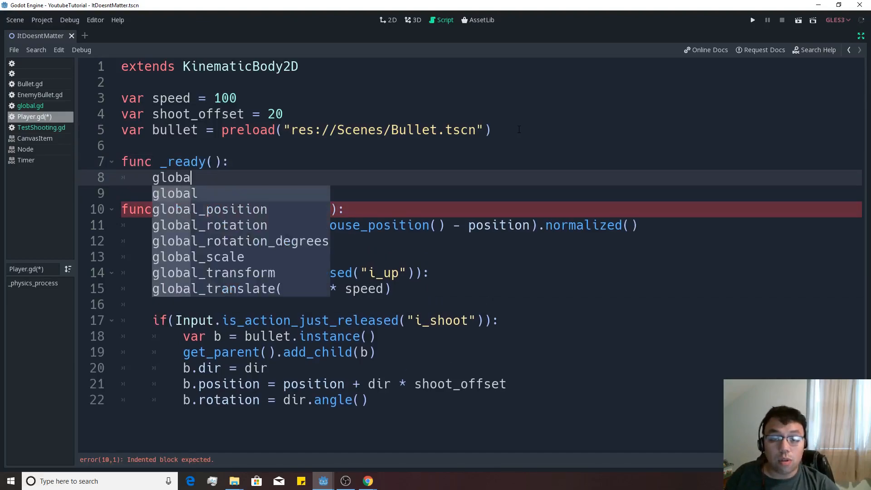
{"action": "type", "text": "."}
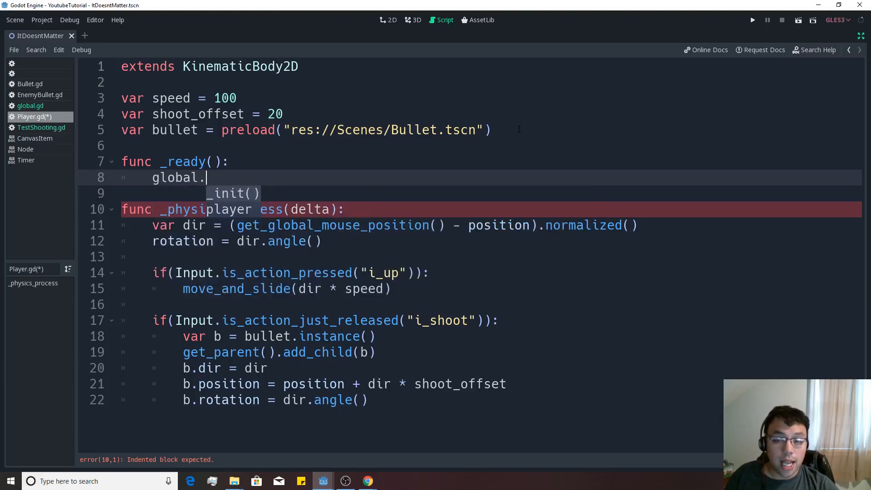
{"action": "type", "text": "player ="}
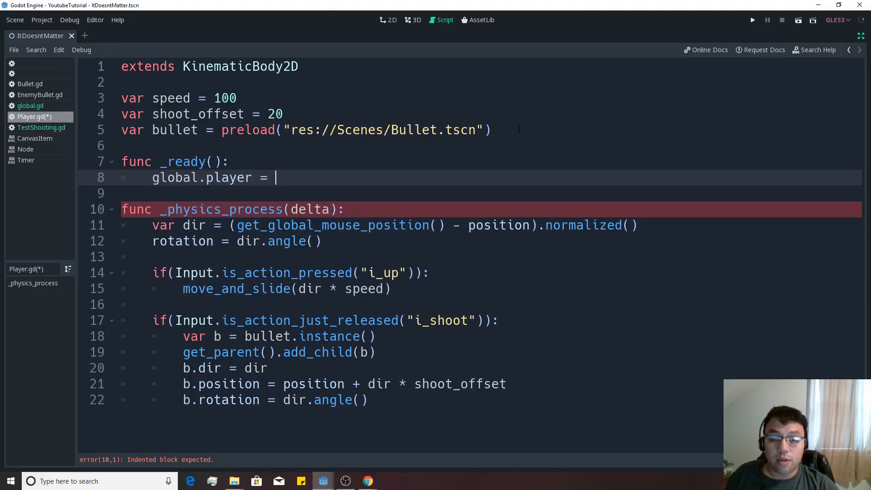
{"action": "type", "text": "self"}
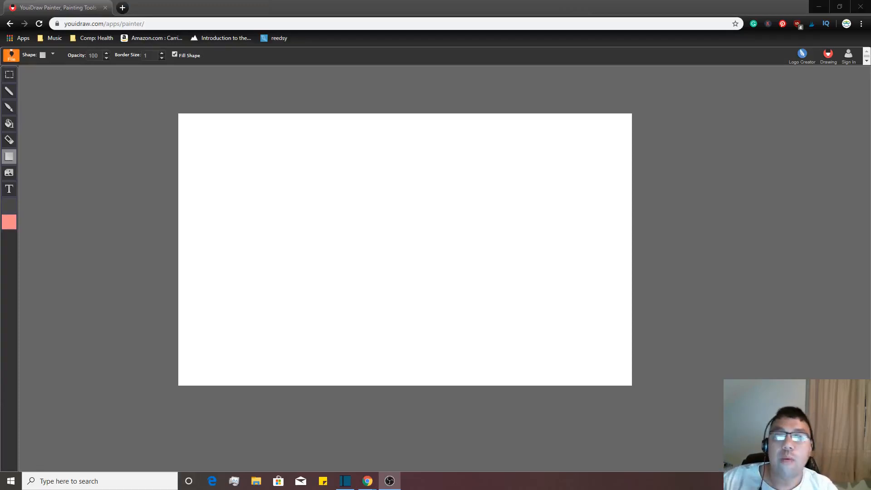
{"action": "left_click", "coordinate": [410, 481]}
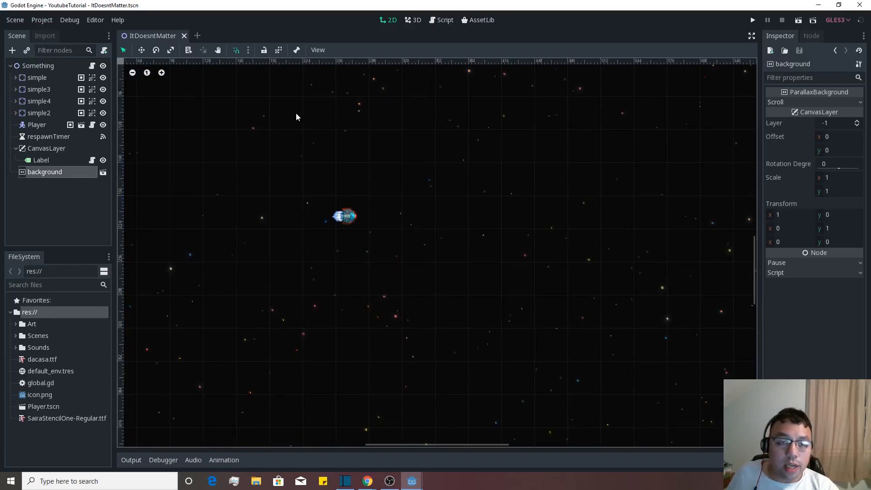
{"action": "mouse_move", "coordinate": [311, 340]}
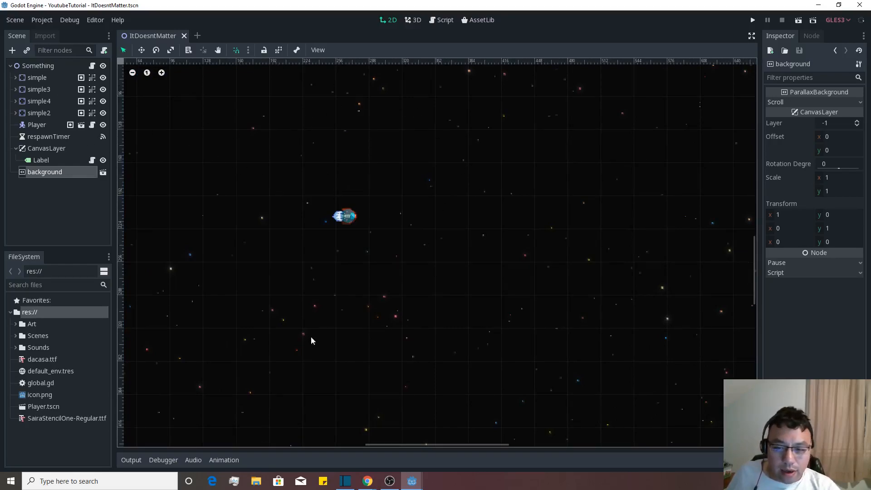
{"action": "mouse_move", "coordinate": [47, 108]}
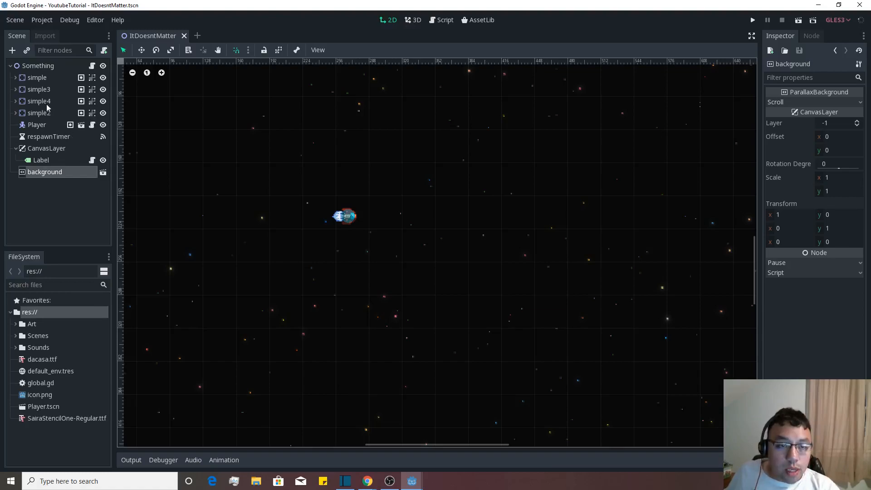
{"action": "left_click", "coordinate": [37, 124]}
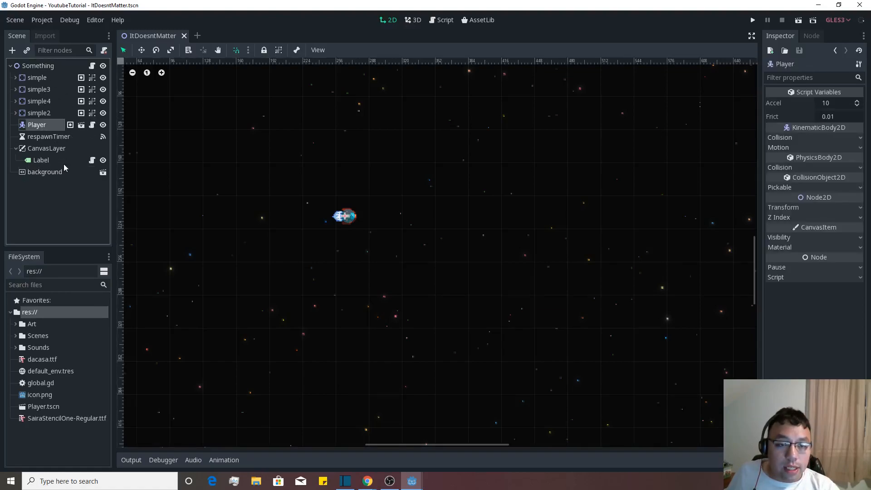
{"action": "left_click", "coordinate": [46, 147]}
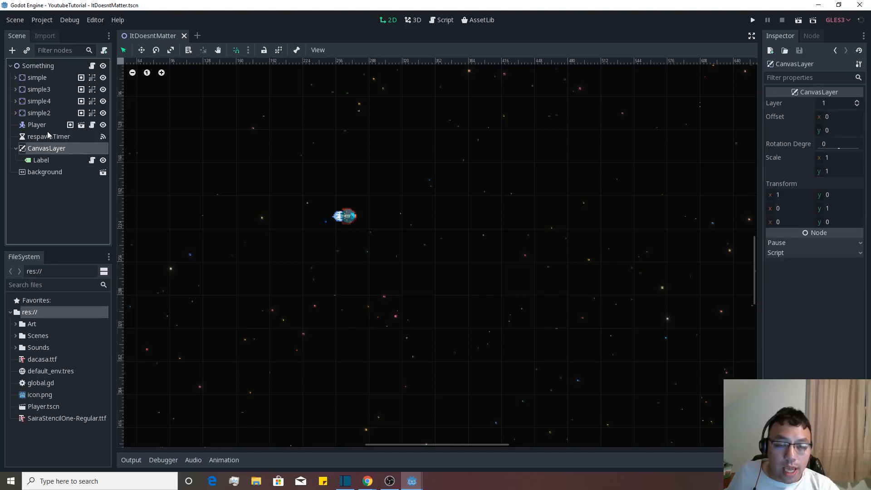
{"action": "left_click", "coordinate": [37, 125]}
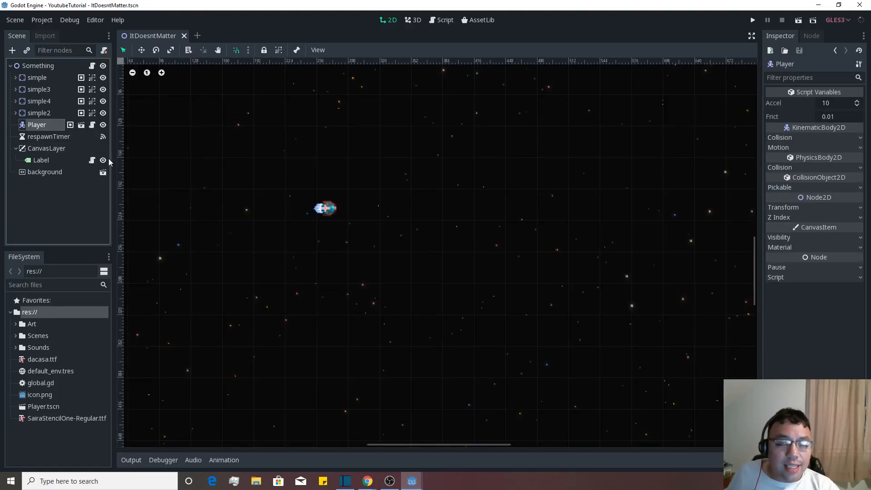
{"action": "mouse_move", "coordinate": [95, 202]}
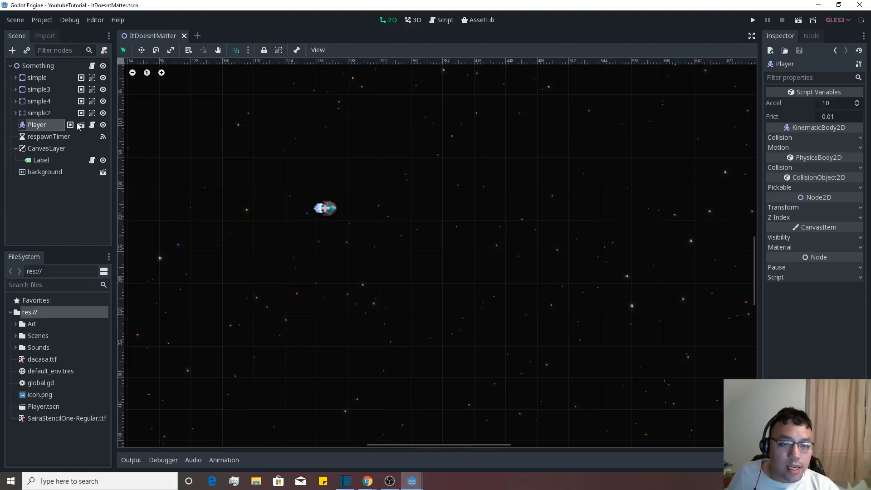
{"action": "mouse_move", "coordinate": [81, 125]}
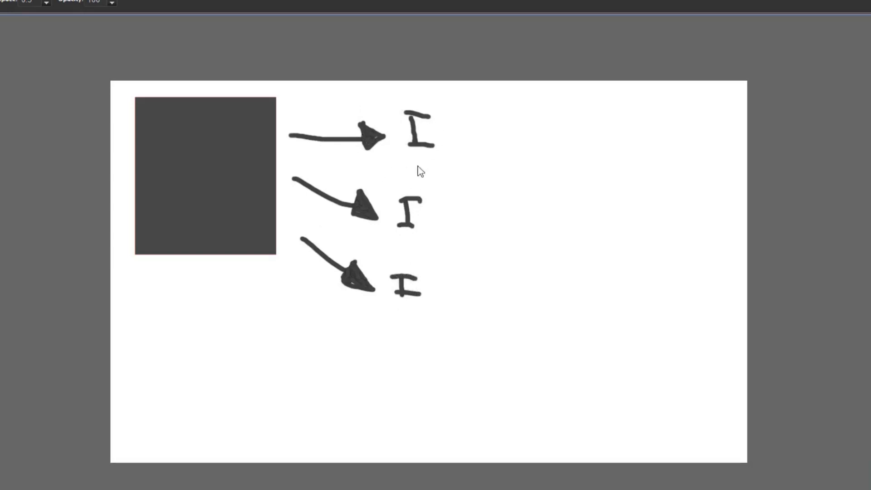
{"action": "mouse_move", "coordinate": [481, 212]}
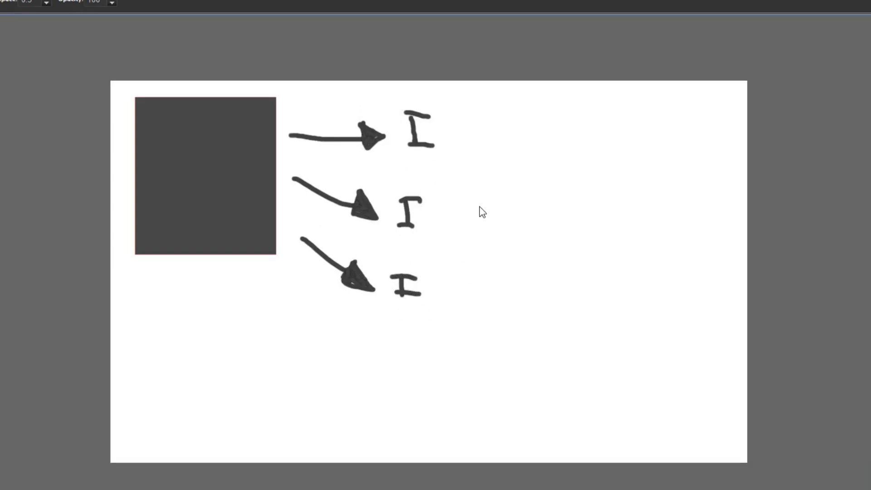
{"action": "mouse_move", "coordinate": [444, 129]}
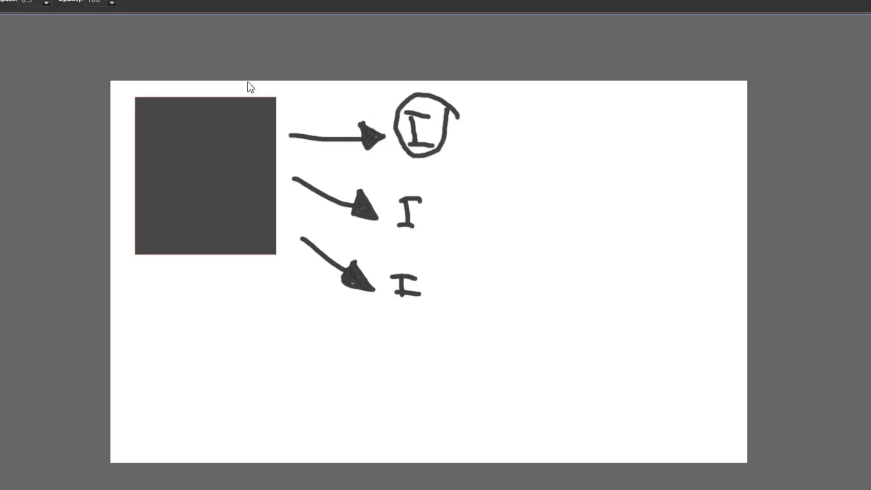
{"action": "mouse_move", "coordinate": [224, 212]}
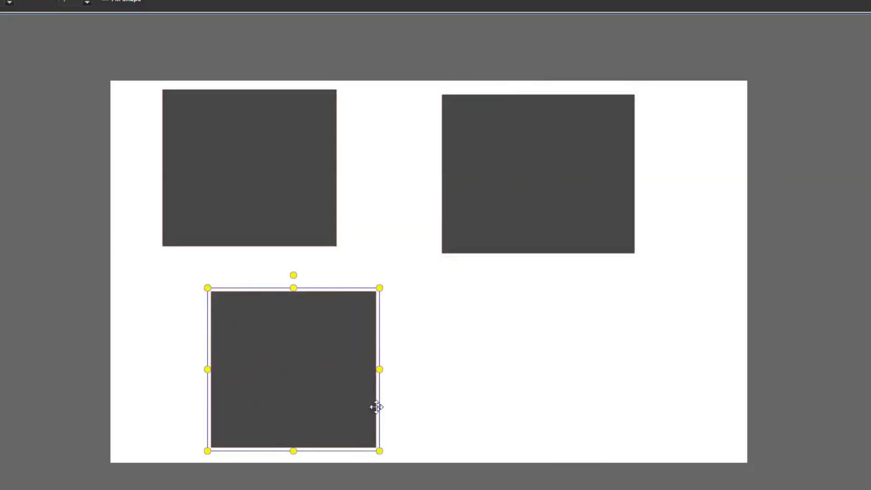
{"action": "mouse_move", "coordinate": [311, 112]}
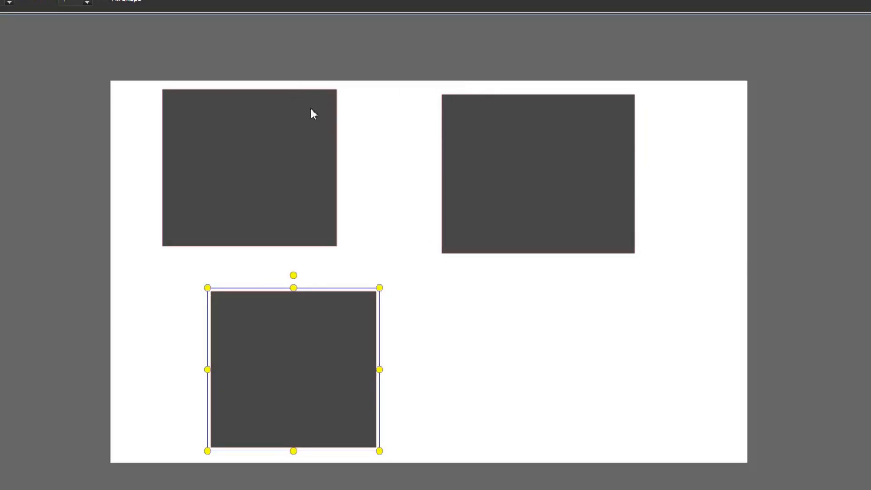
{"action": "mouse_move", "coordinate": [201, 211]}
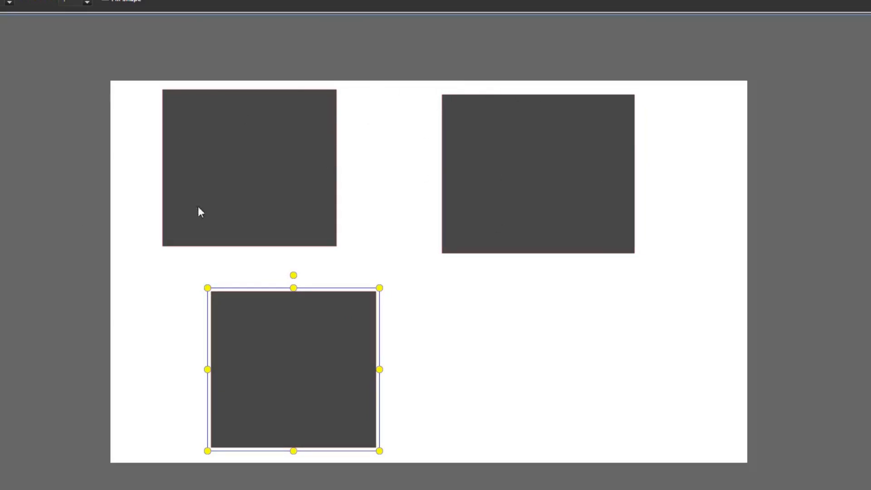
{"action": "mouse_move", "coordinate": [303, 285]}
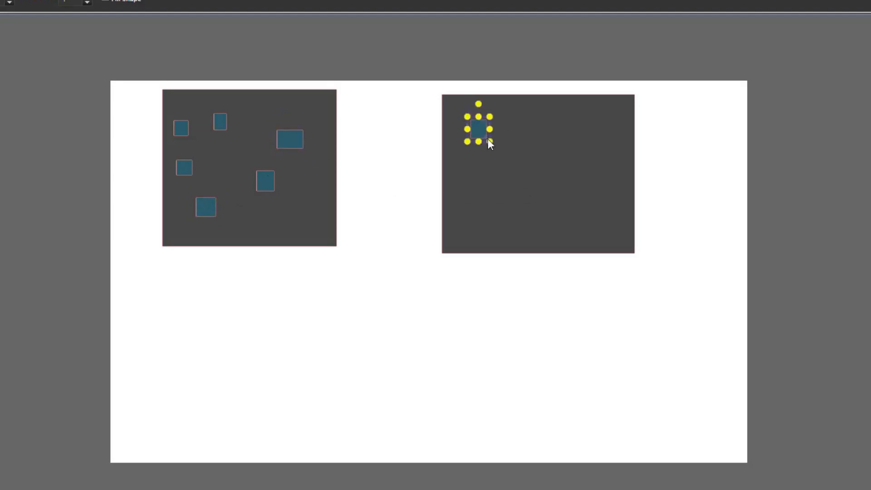
Add a small blue square in the right panel and a wide olive rectangle beneath both panels
{"action": "left_click_drag", "start_coordinate": [479, 129], "coordinate": [560, 201]}
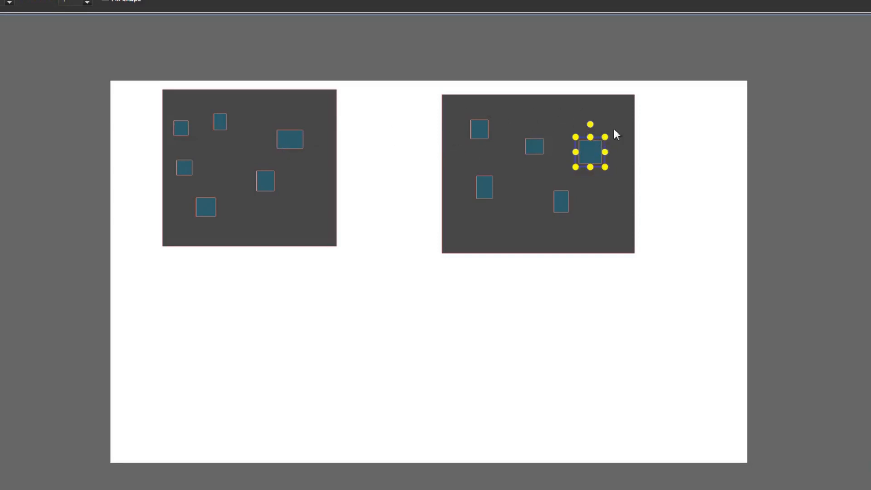
{"action": "mouse_move", "coordinate": [148, 216]}
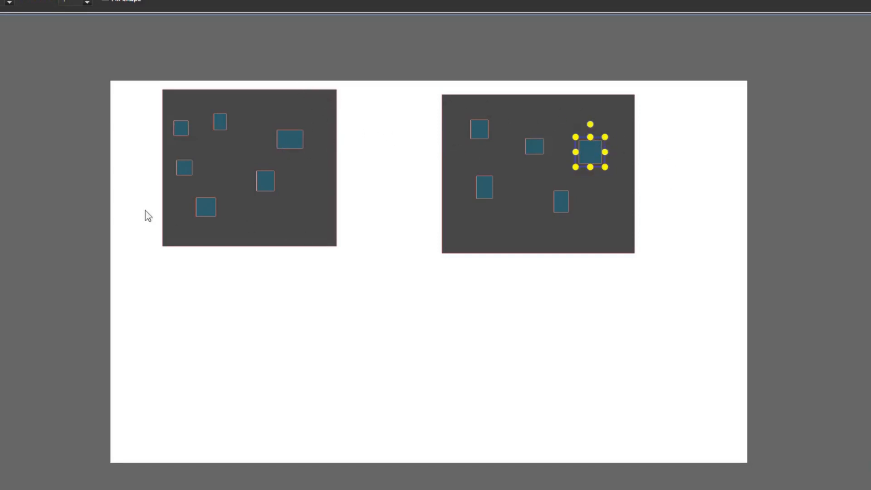
{"action": "mouse_move", "coordinate": [602, 127]}
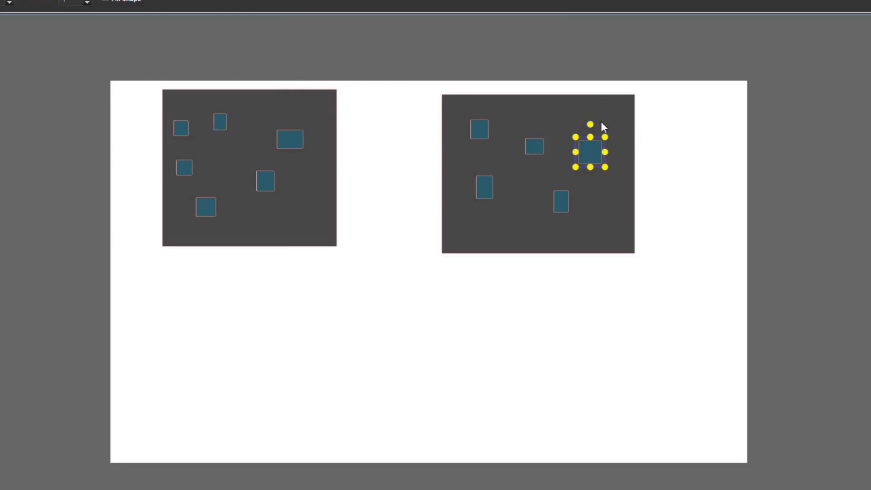
{"action": "mouse_move", "coordinate": [345, 156]}
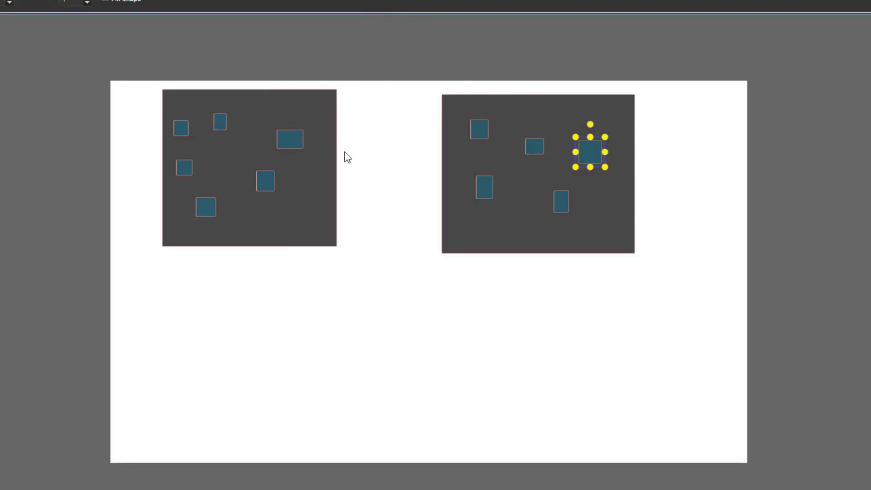
{"action": "mouse_move", "coordinate": [386, 102]}
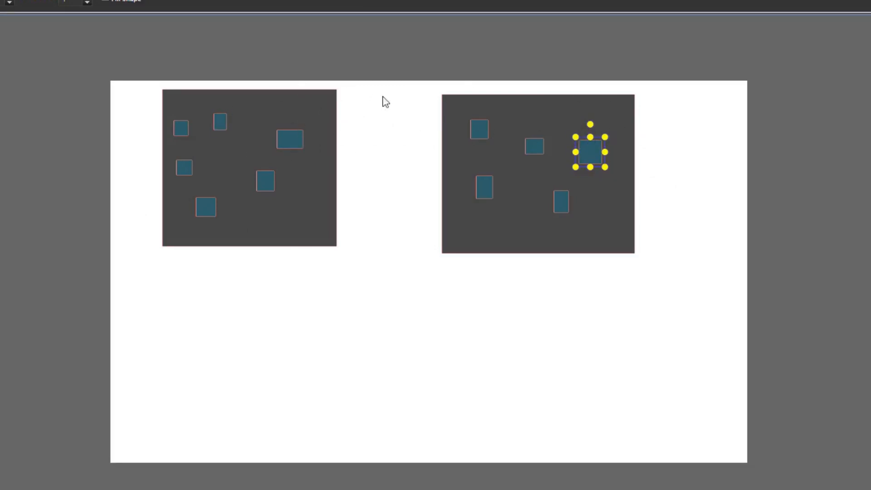
{"action": "mouse_move", "coordinate": [401, 269]}
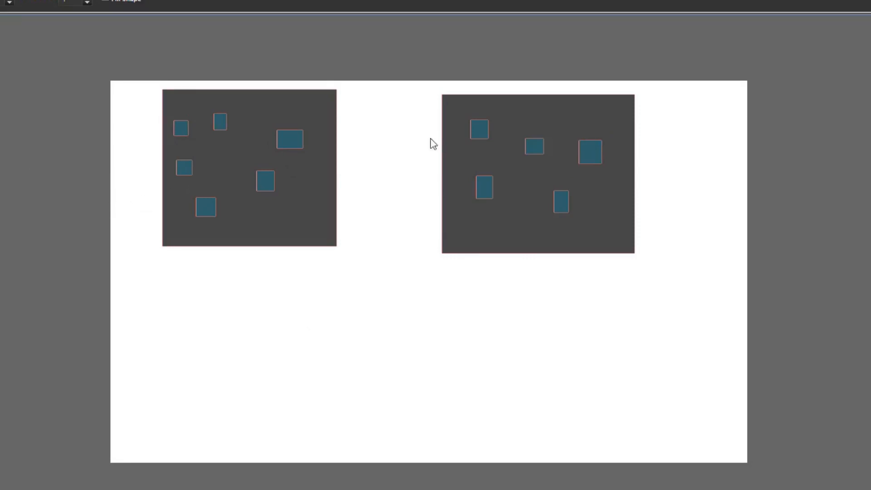
{"action": "mouse_move", "coordinate": [706, 113]}
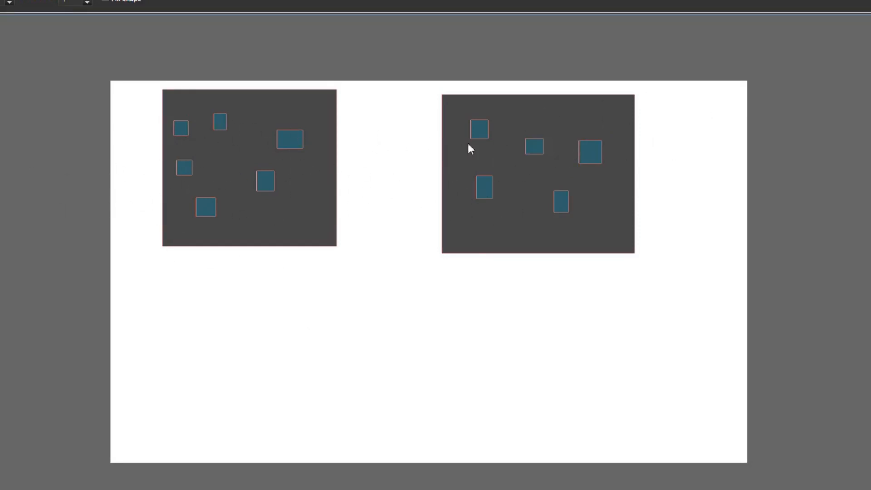
{"action": "left_click_drag", "start_coordinate": [206, 311], "coordinate": [548, 439]}
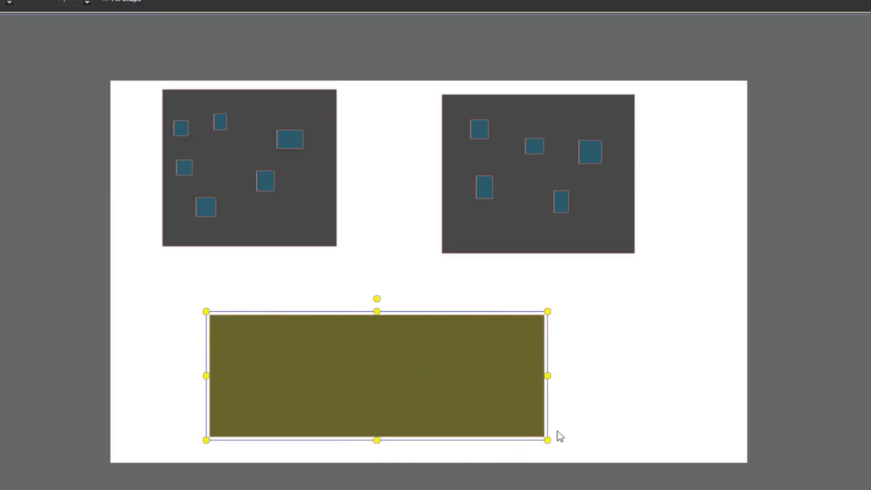
Widen the olive strip to the right and move the left dark panel down onto it
{"action": "left_click_drag", "start_coordinate": [546, 375], "coordinate": [625, 376]}
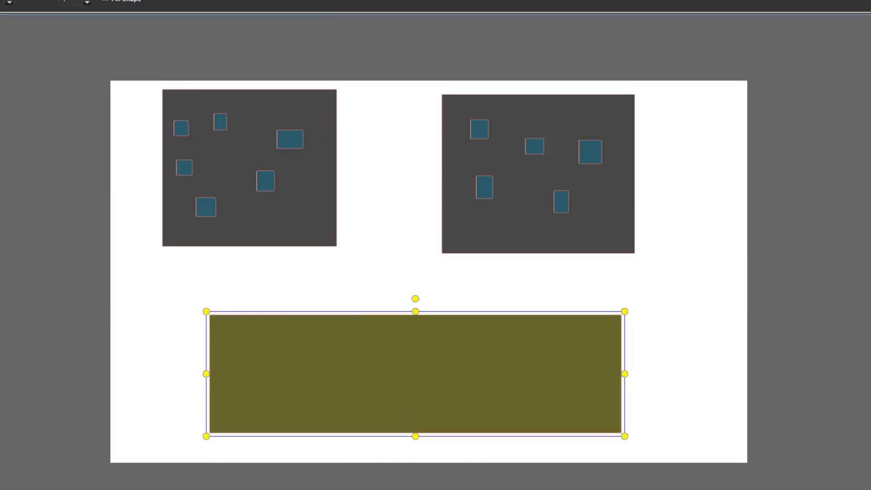
{"action": "mouse_move", "coordinate": [383, 308]}
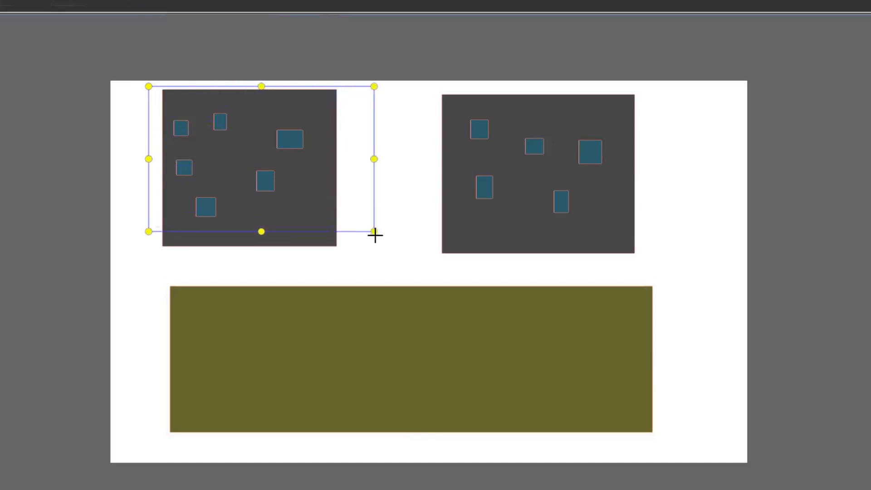
{"action": "left_click_drag", "start_coordinate": [249, 166], "coordinate": [293, 364]}
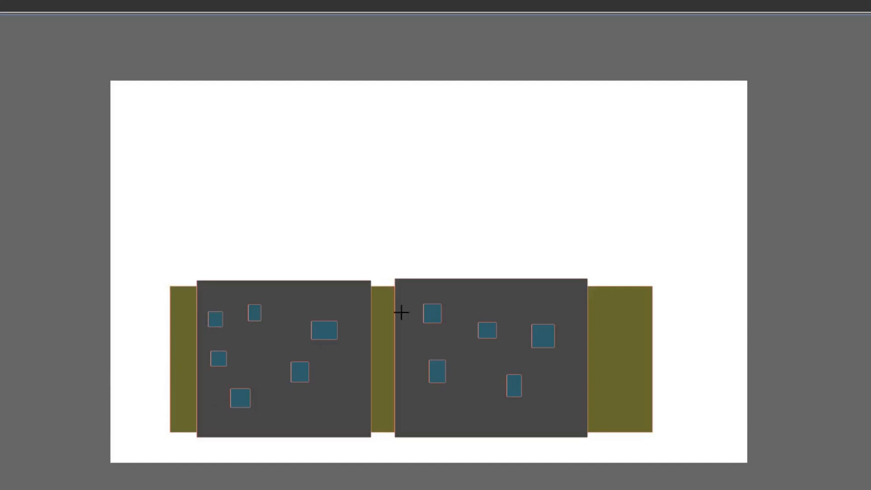
{"action": "mouse_move", "coordinate": [127, 328]}
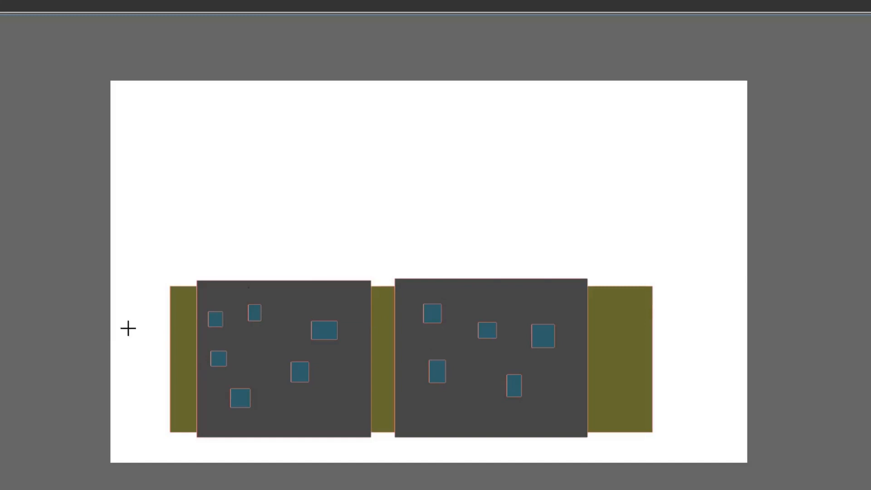
{"action": "mouse_move", "coordinate": [394, 399]}
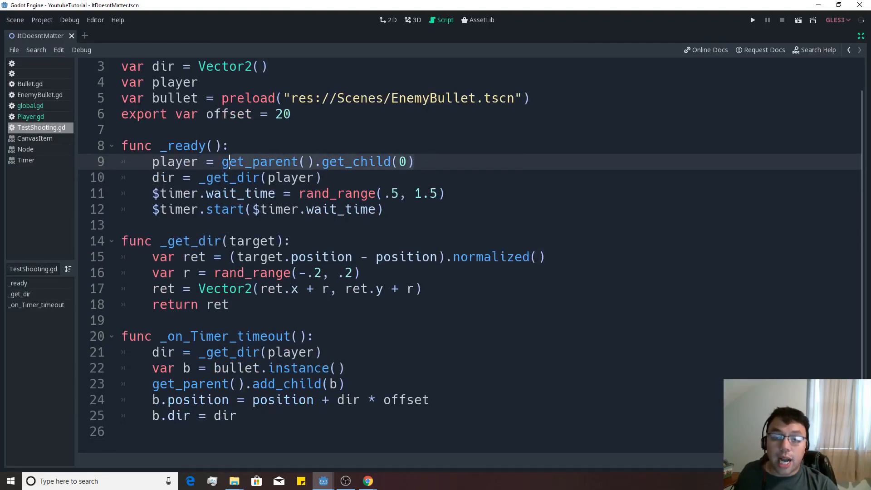
Replace the parent-child lookup with global.player in TestShooting and run the game
{"action": "type", "text": "globa"}
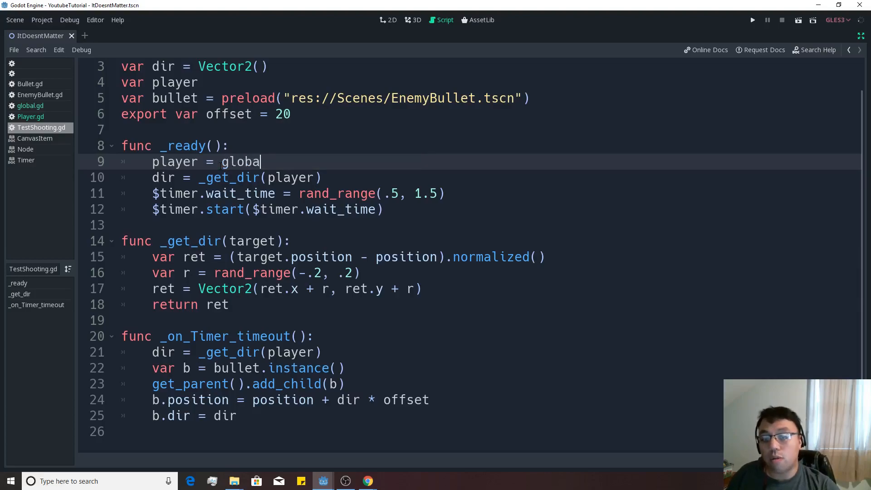
{"action": "type", "text": ".player"}
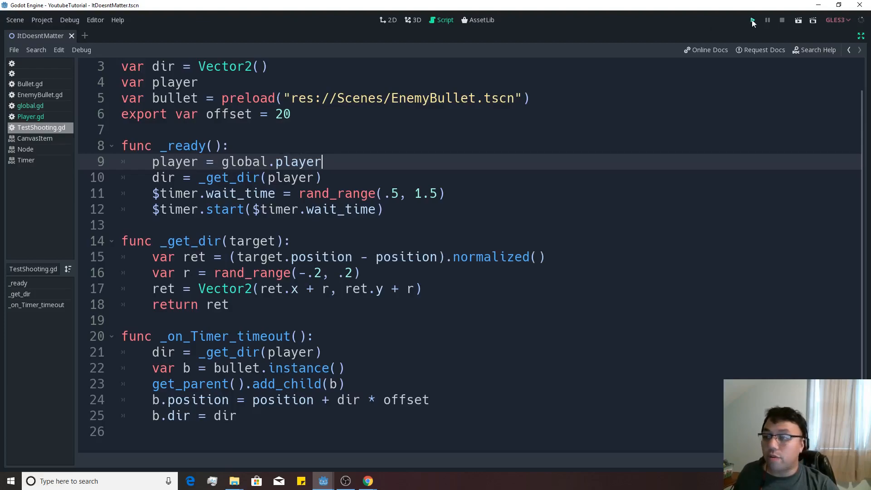
{"action": "left_click", "coordinate": [752, 20]}
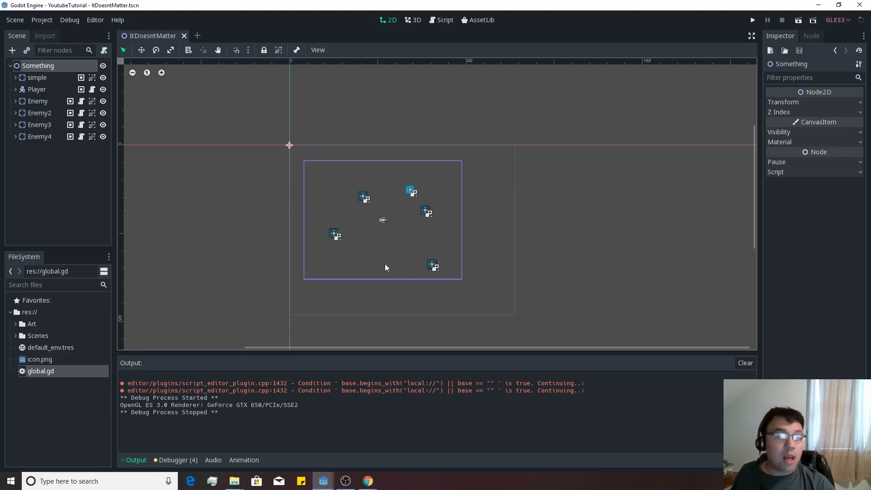
{"action": "mouse_move", "coordinate": [393, 268]}
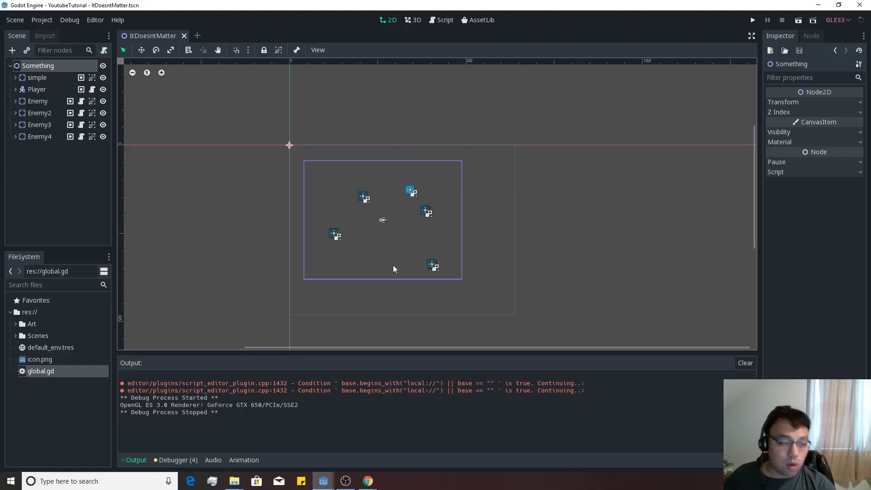